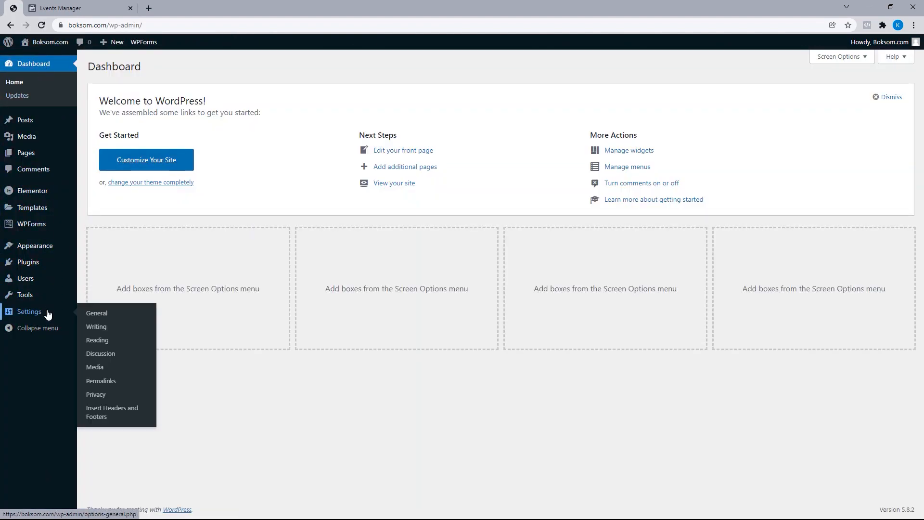
Step: Cut the Facebook Pixel Code block out of Scripts in Header under Insert Headers and Footers
left_click(111, 411)
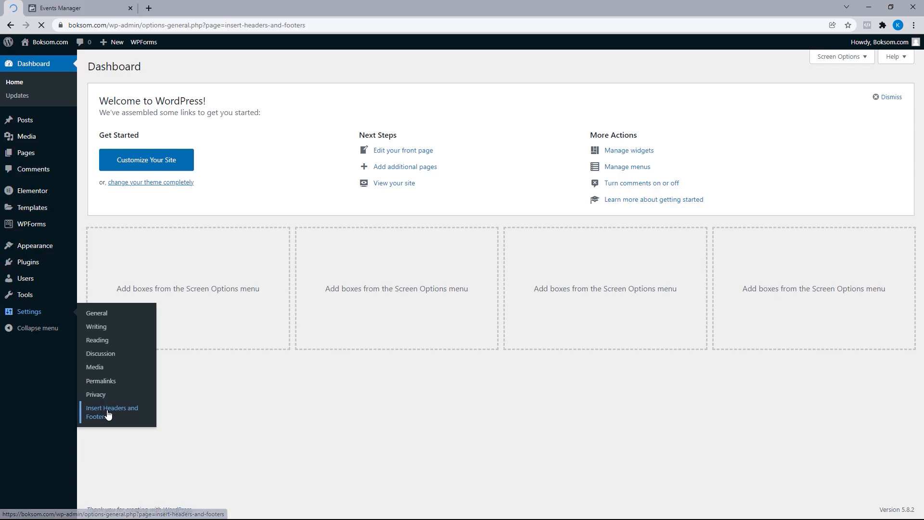
left_click(112, 411)
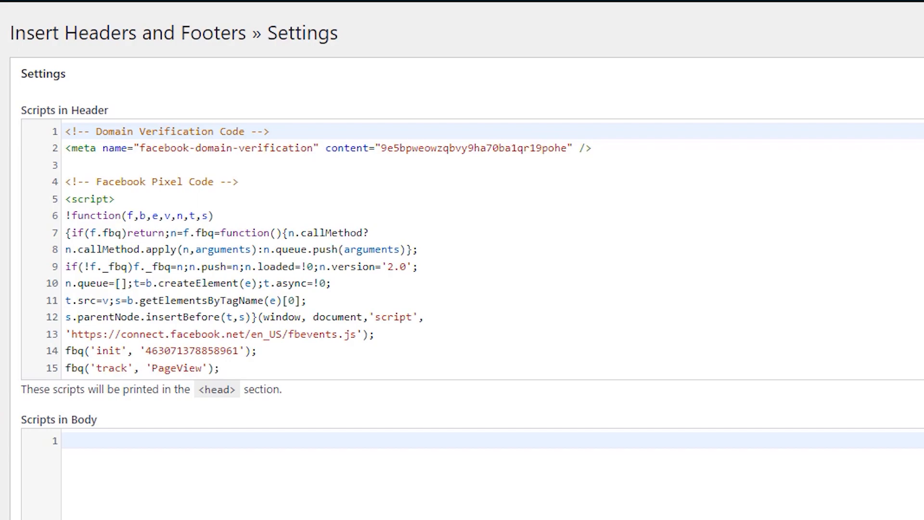
left_click(67, 182)
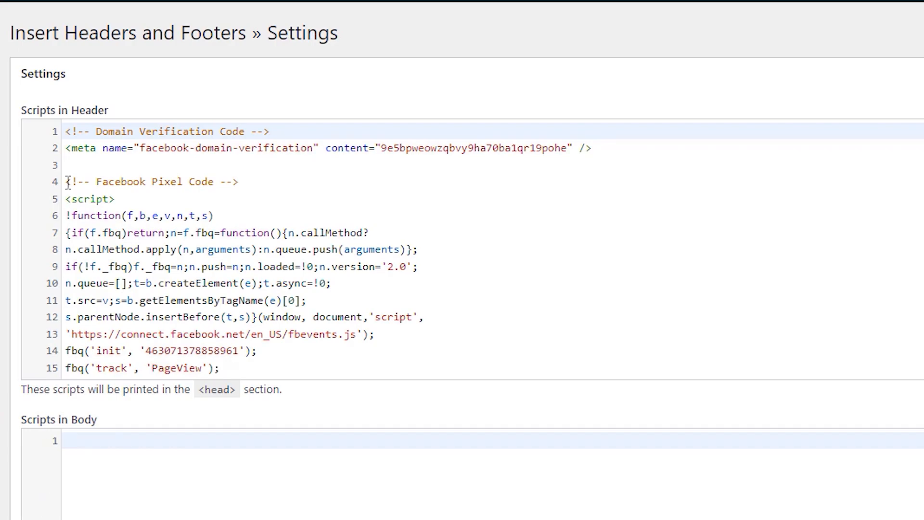
double_click(150, 181)
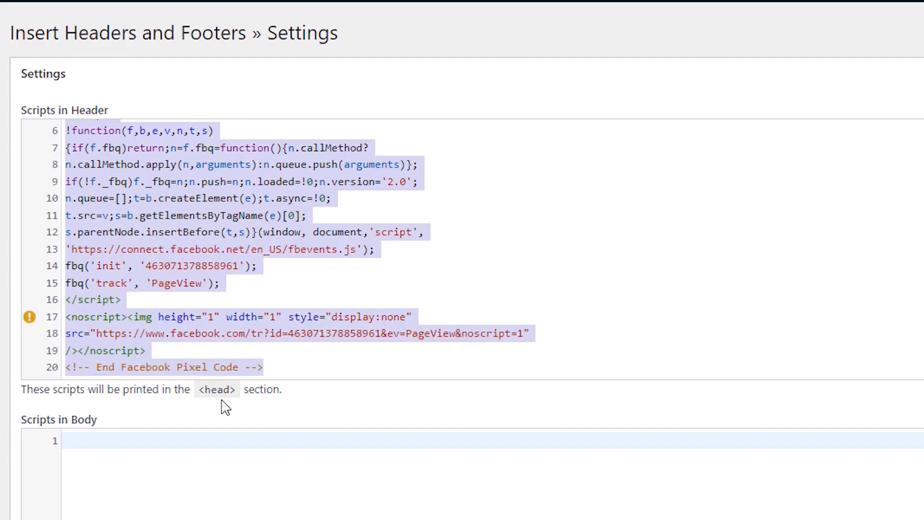
right_click(224, 322)
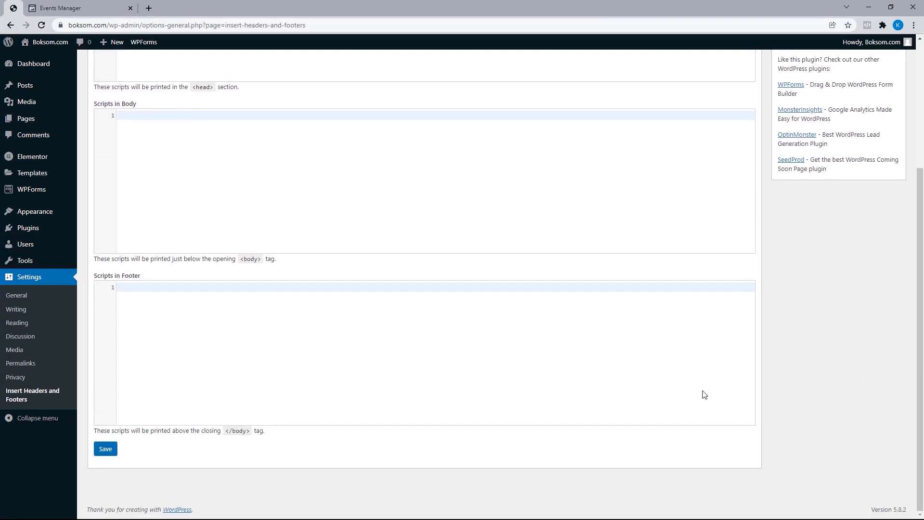
Step: Save the Insert Headers and Footers settings with the pixel code removed
left_click(106, 448)
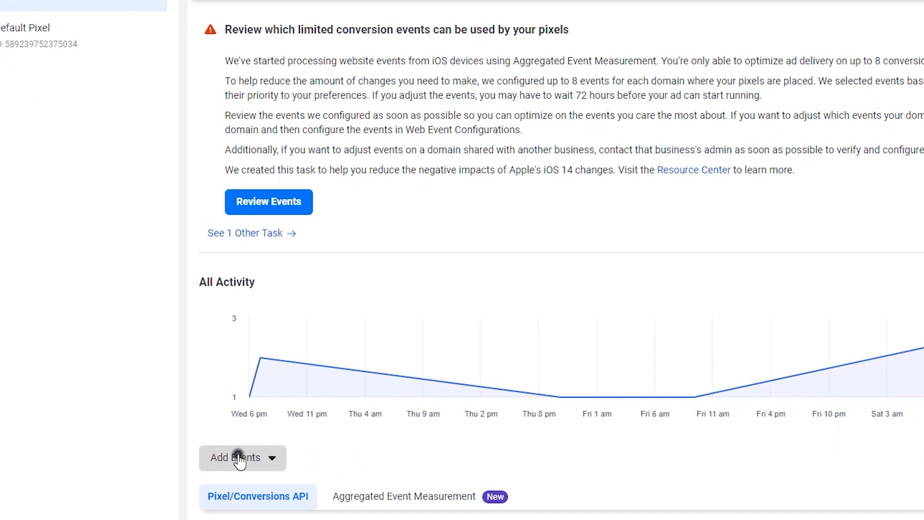
Step: Copy the pixel base code via Add Events > From a New Website > Install code manually, then return to WordPress
left_click(243, 457)
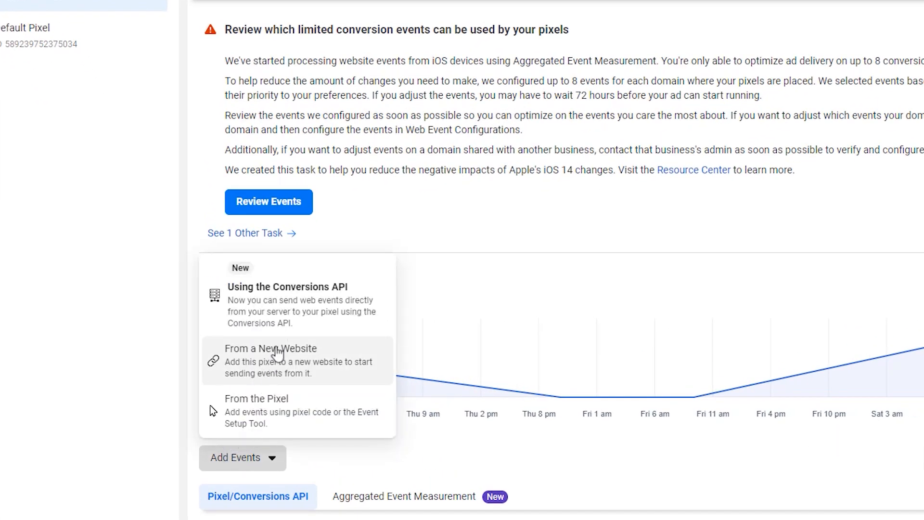
left_click(270, 349)
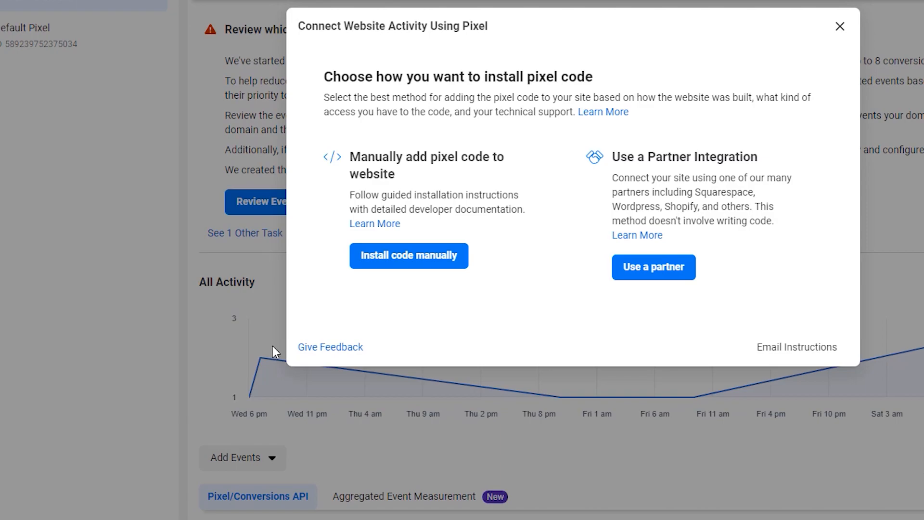
left_click(408, 255)
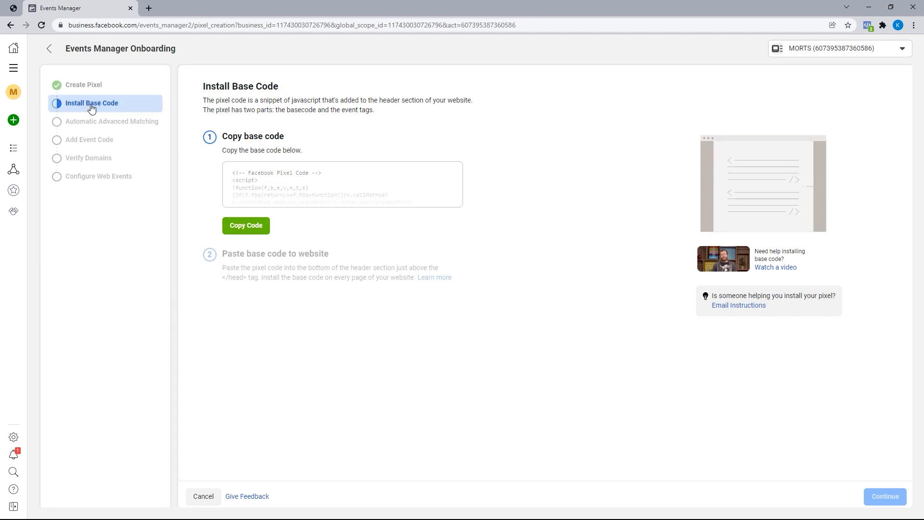
left_click(245, 225)
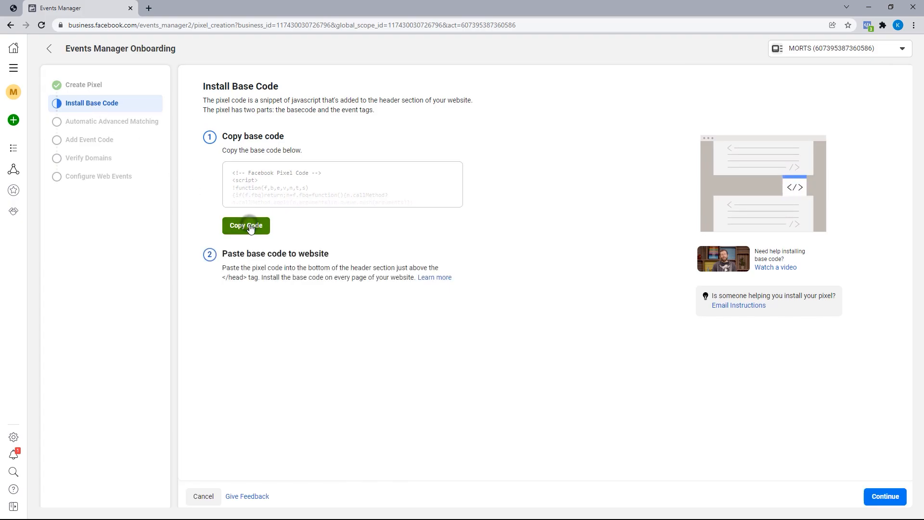
left_click(245, 225)
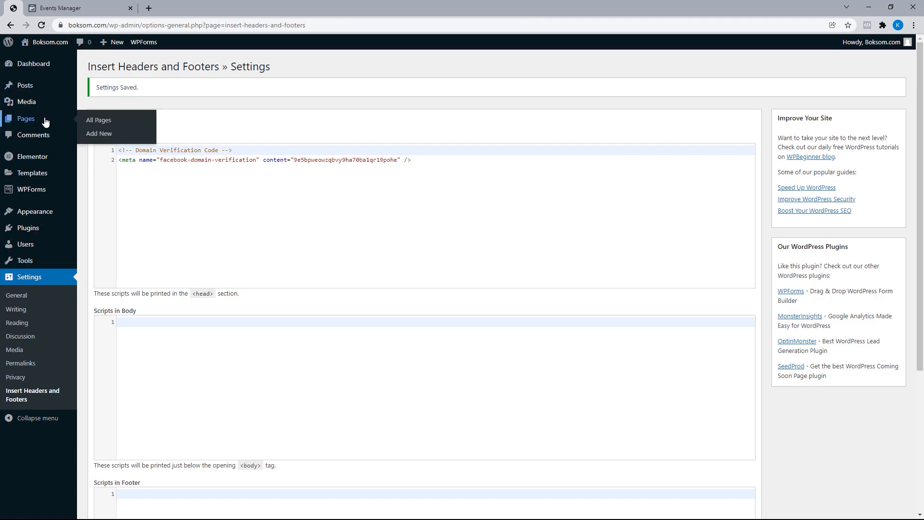
Step: From All Pages, edit the Thank You page with Elementor
left_click(99, 119)
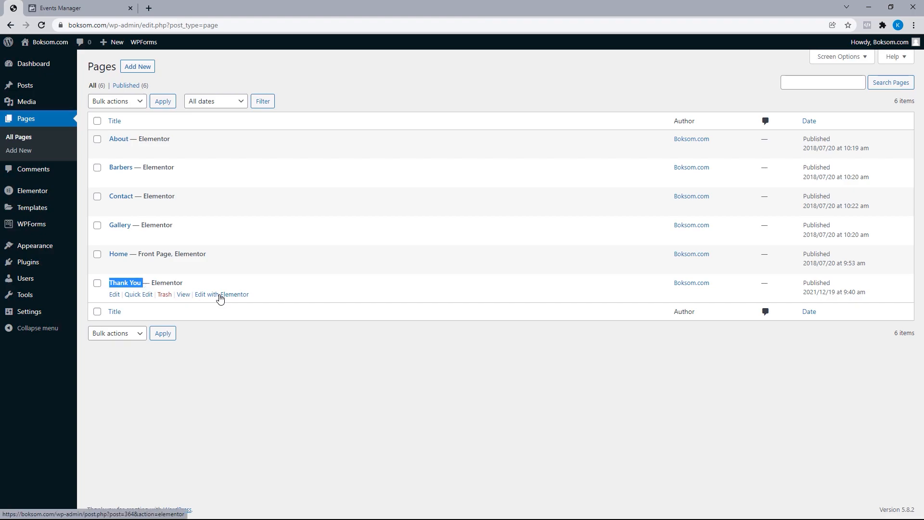
left_click(222, 294)
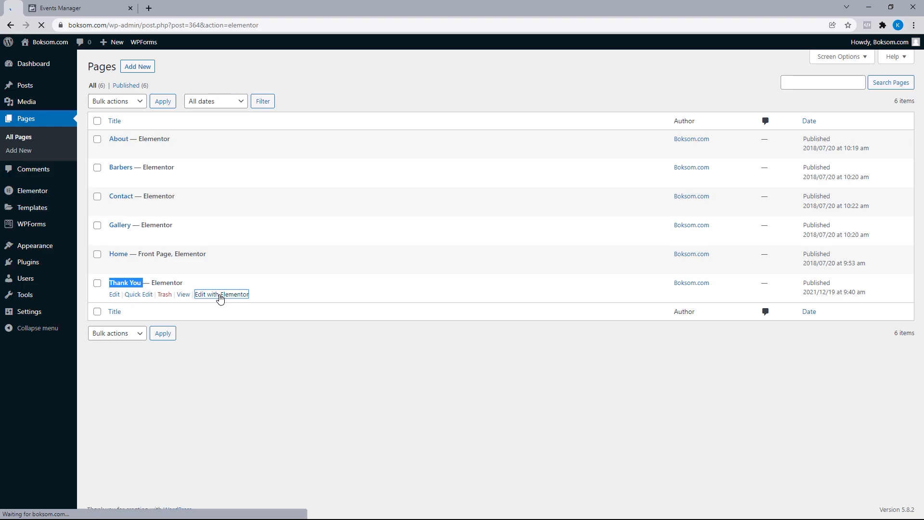
left_click(221, 295)
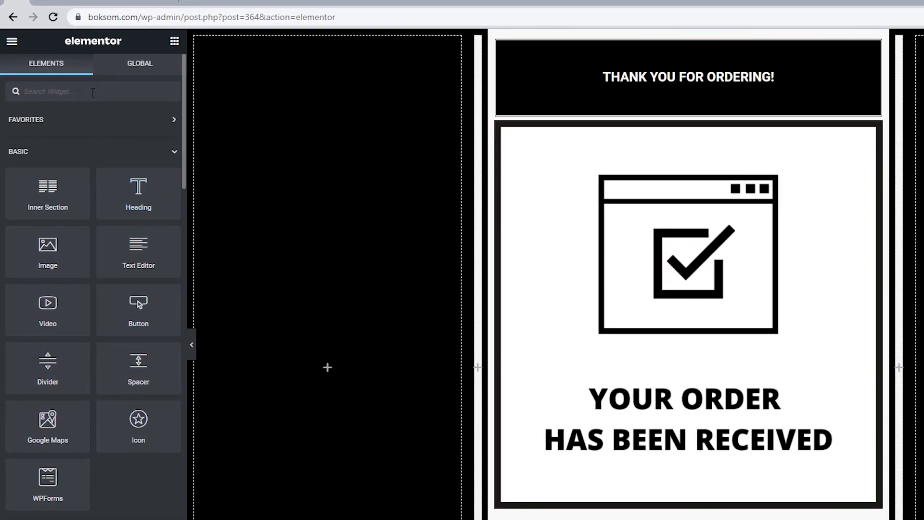
Step: Drop an HTML widget with the pixel base code at the page top and update the page
type("HTML")
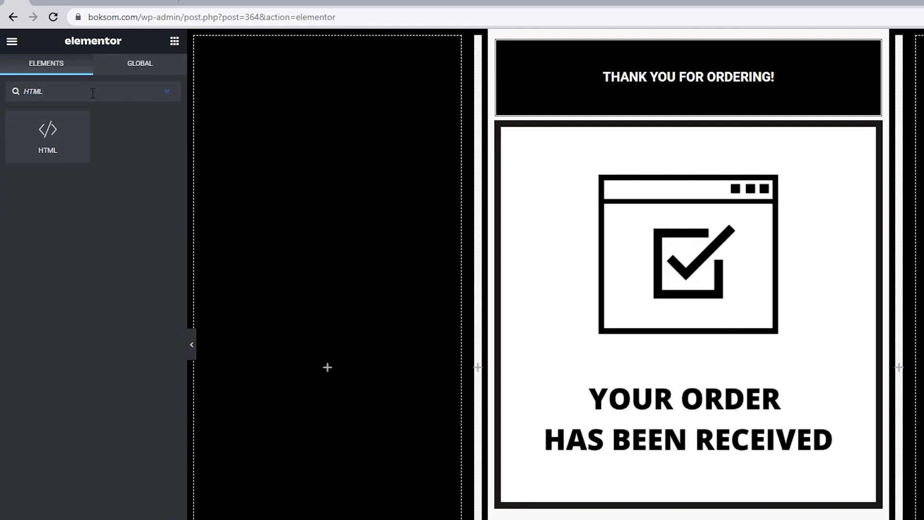
left_click_drag(48, 136, 109, 138)
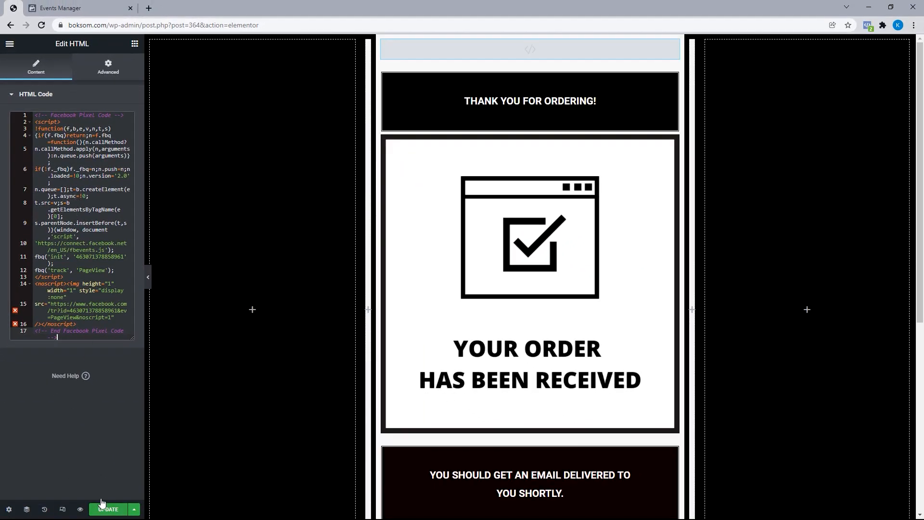
left_click(108, 508)
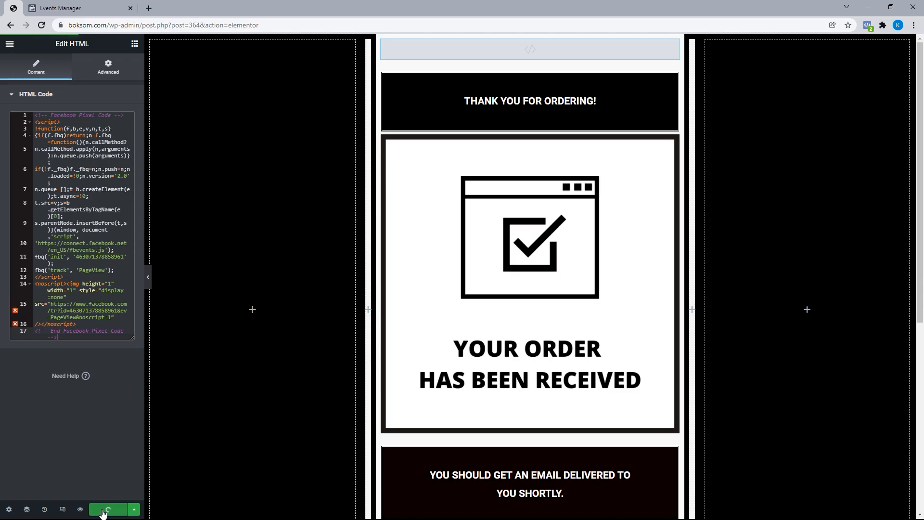
left_click(107, 509)
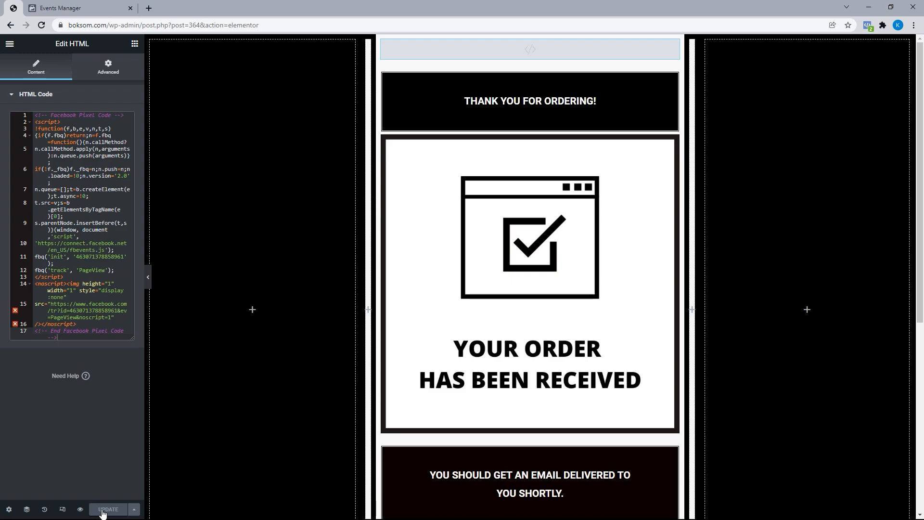
left_click(148, 7)
type("bok")
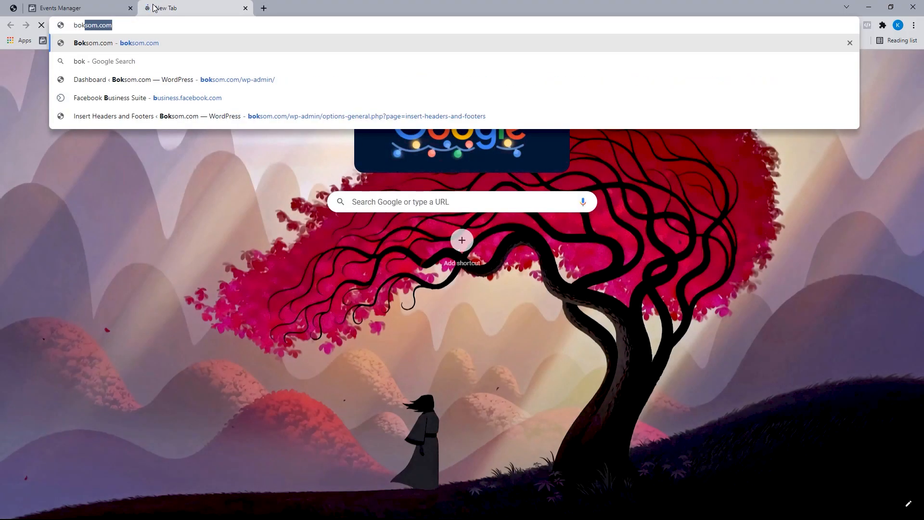
Step: Load boksom.com and confirm Facebook Pixel Helper reports no pixels found
key("Enter")
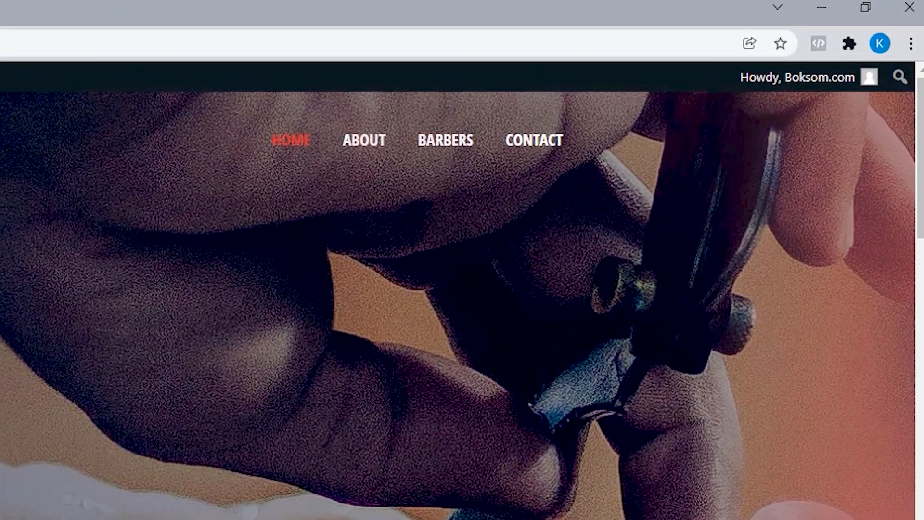
left_click(817, 43)
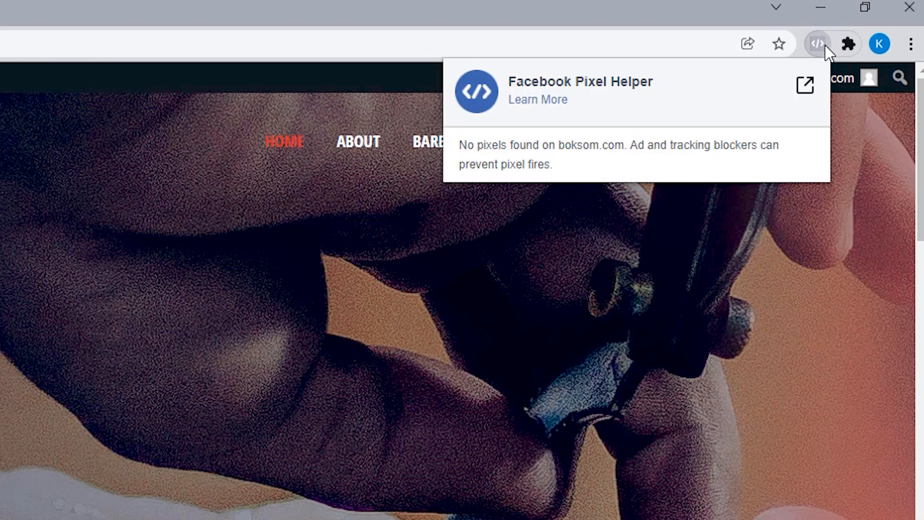
double_click(467, 145)
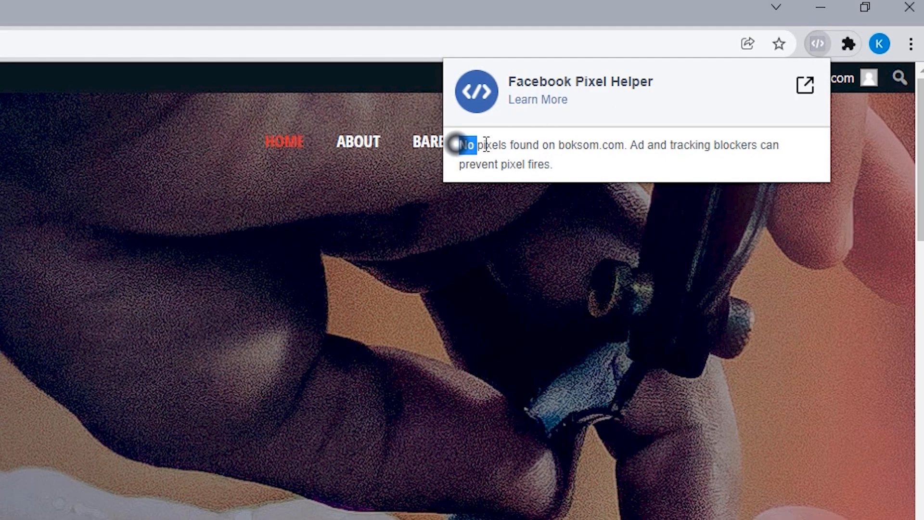
left_click_drag(466, 145, 622, 146)
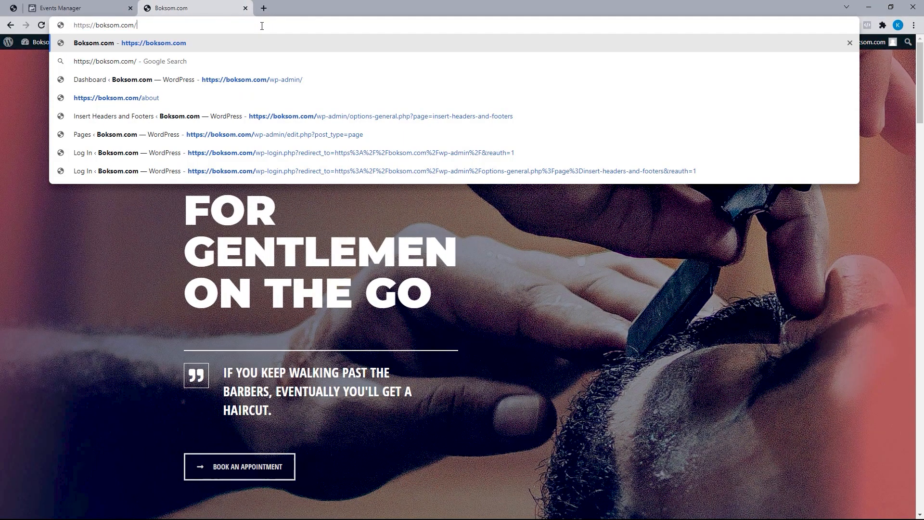
Step: Load boksom.com/thank-you and confirm Pixel Helper finds one pixel firing PageView
type("thank")
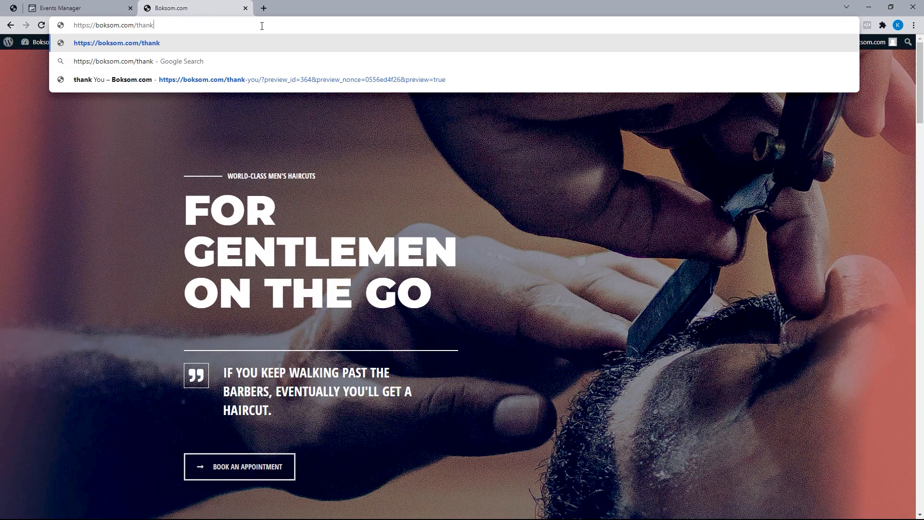
type("-you")
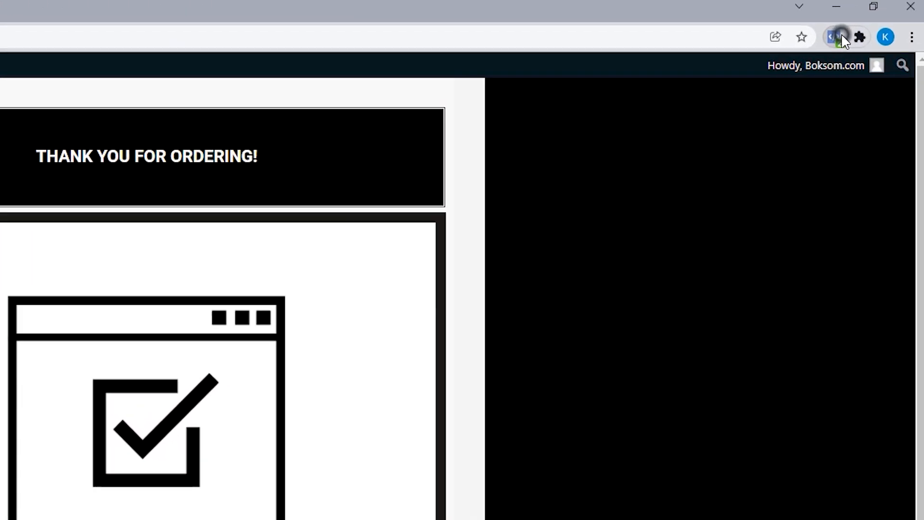
left_click(839, 37)
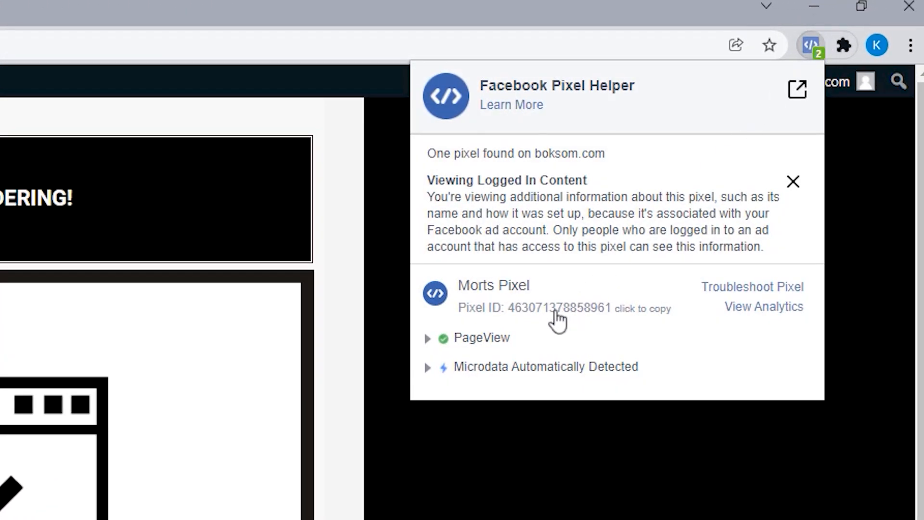